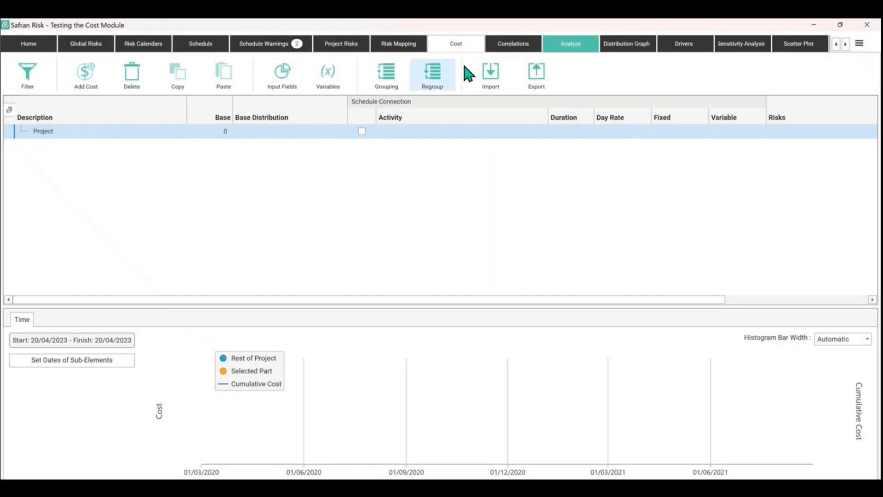
mouse_move(28, 167)
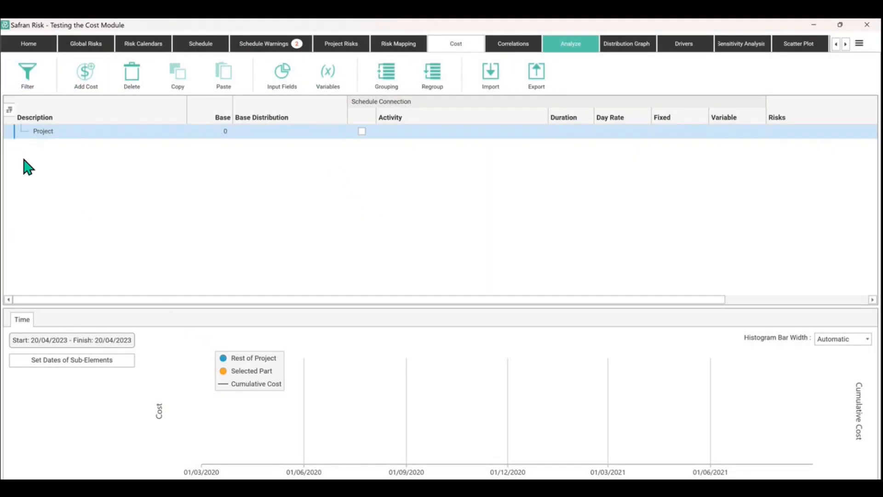
mouse_move(27, 74)
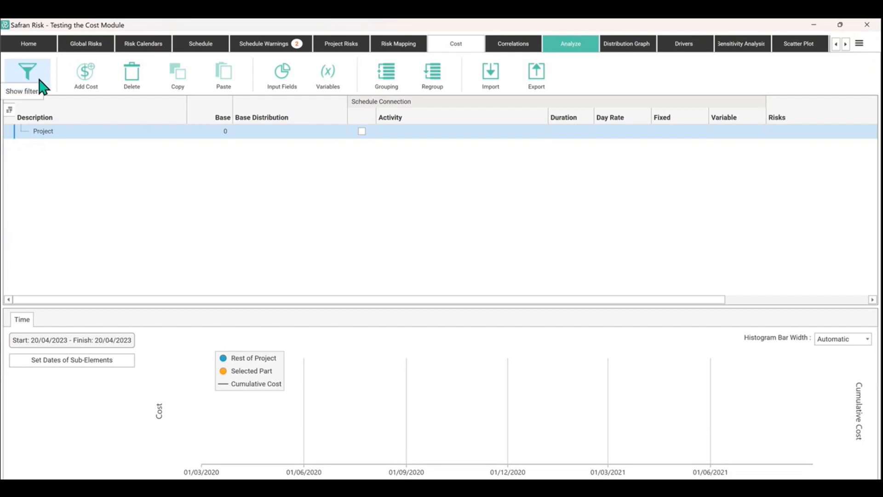
click(27, 73)
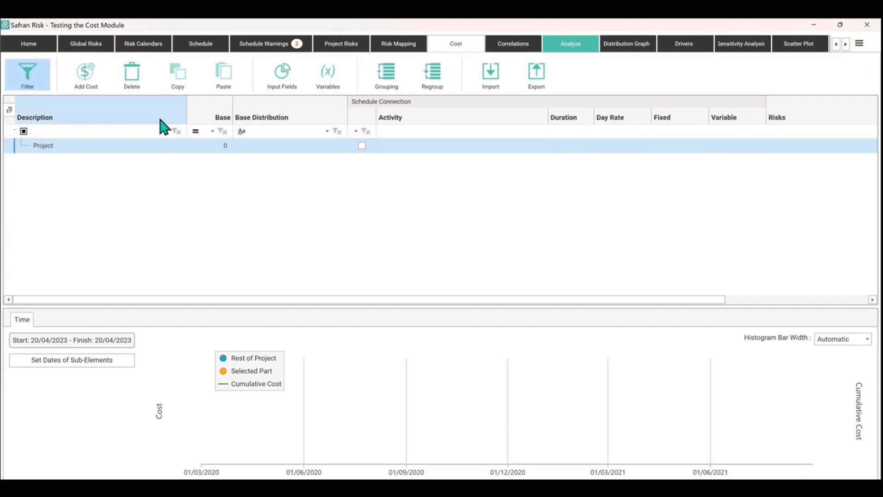
mouse_move(724, 120)
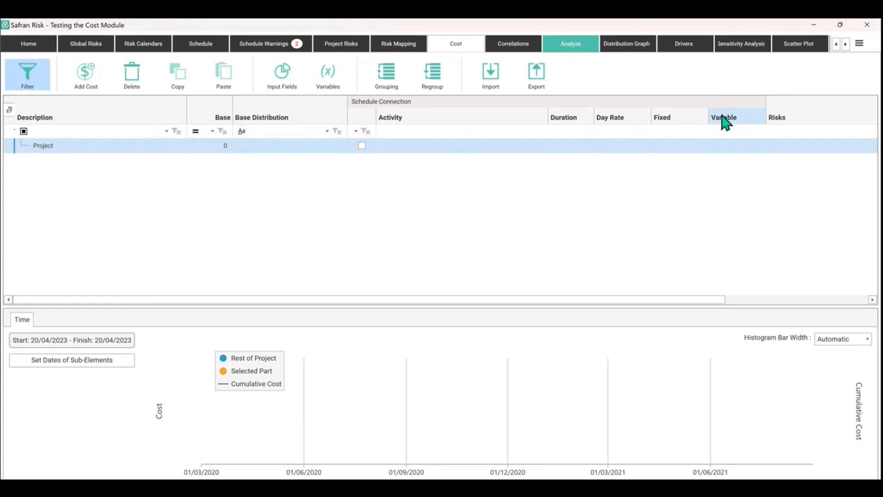
mouse_move(26, 134)
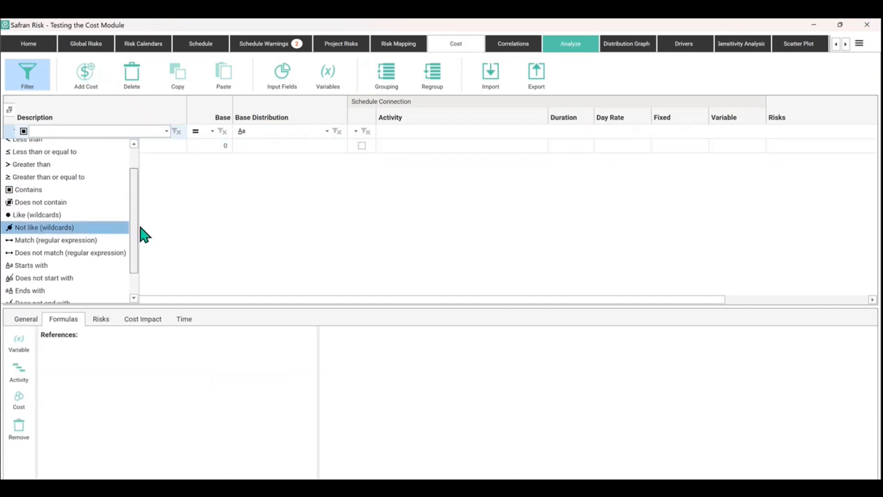
scroll(up, 3)
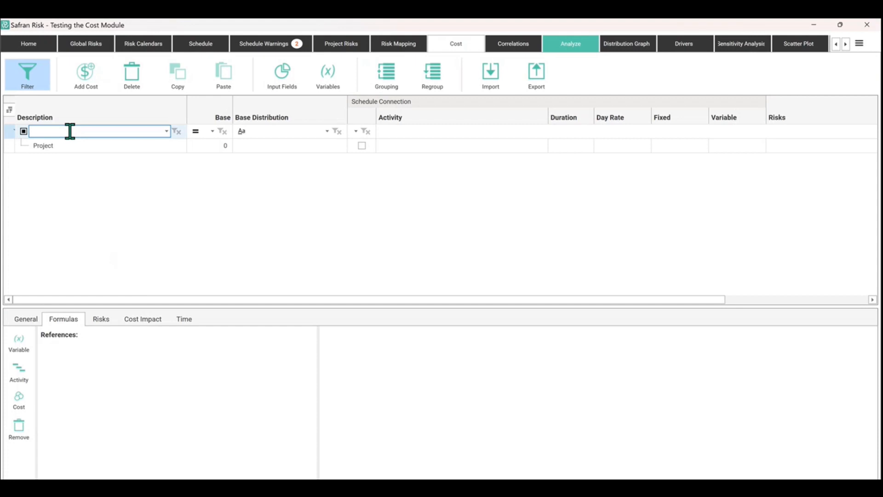
text(key word s)
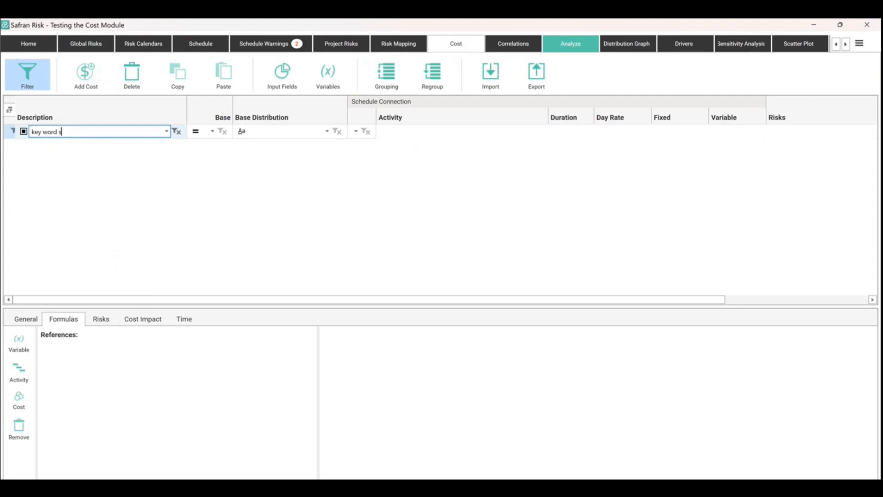
text(earch)
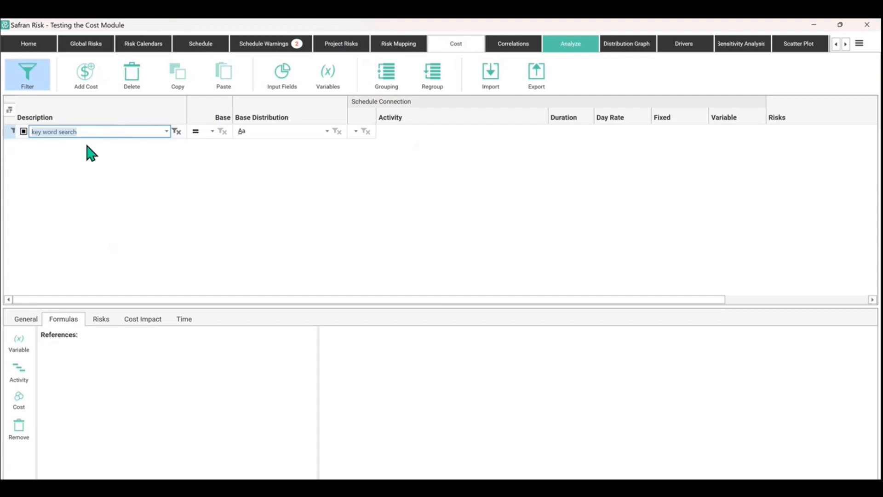
click(26, 74)
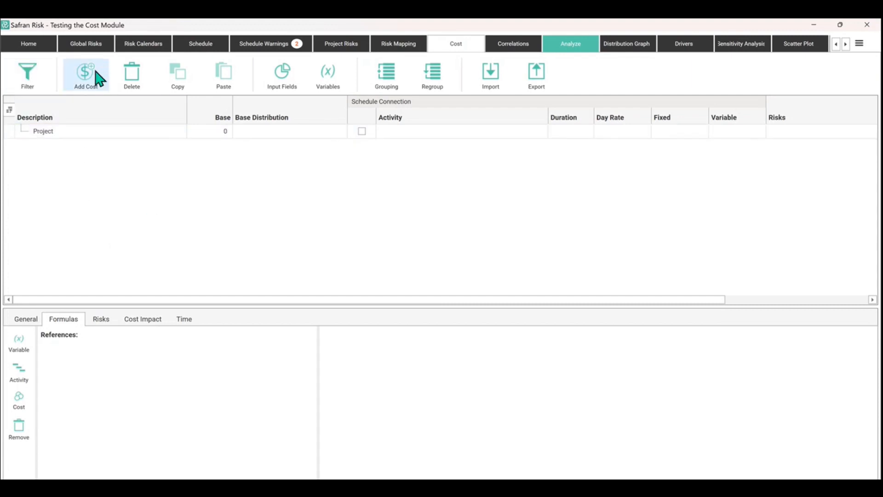
mouse_move(86, 75)
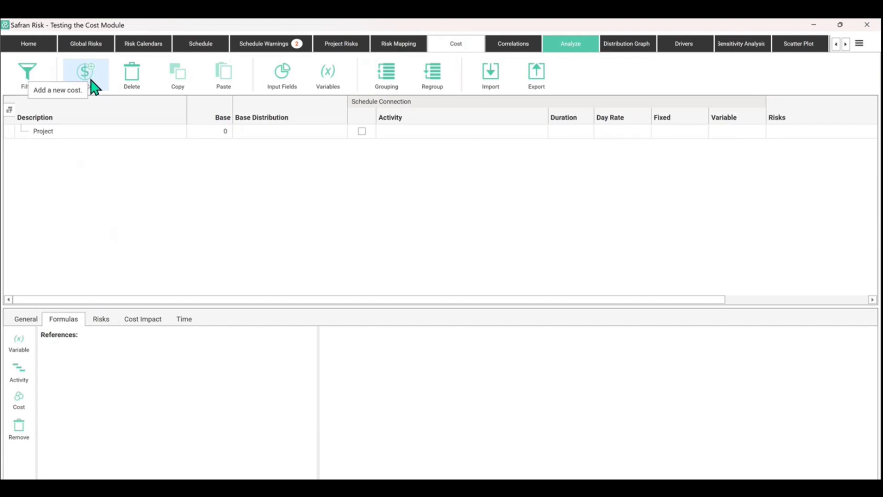
mouse_move(61, 139)
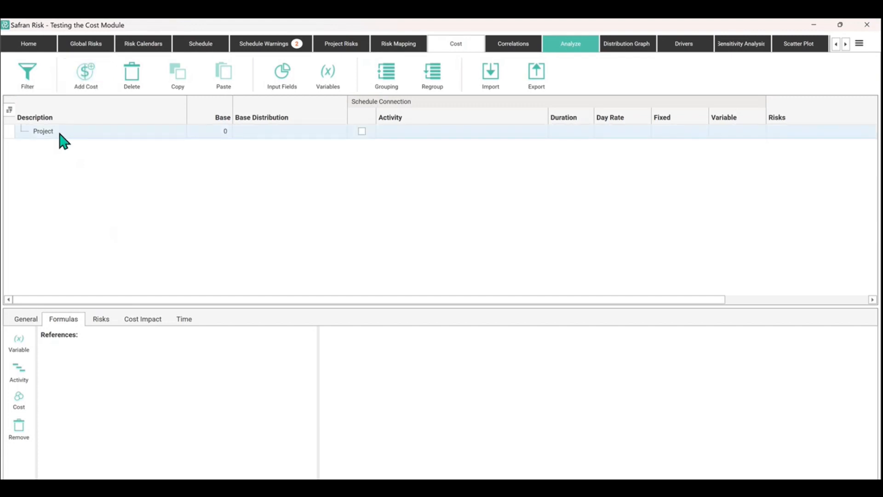
mouse_move(65, 145)
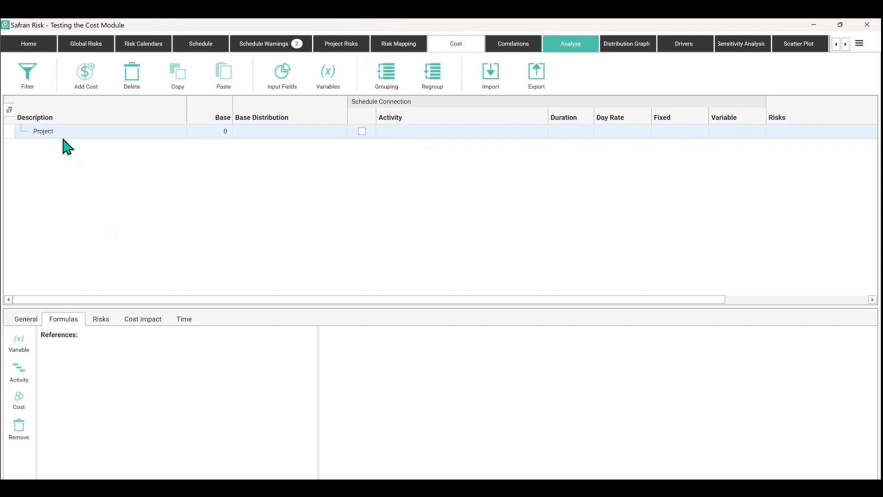
mouse_move(45, 138)
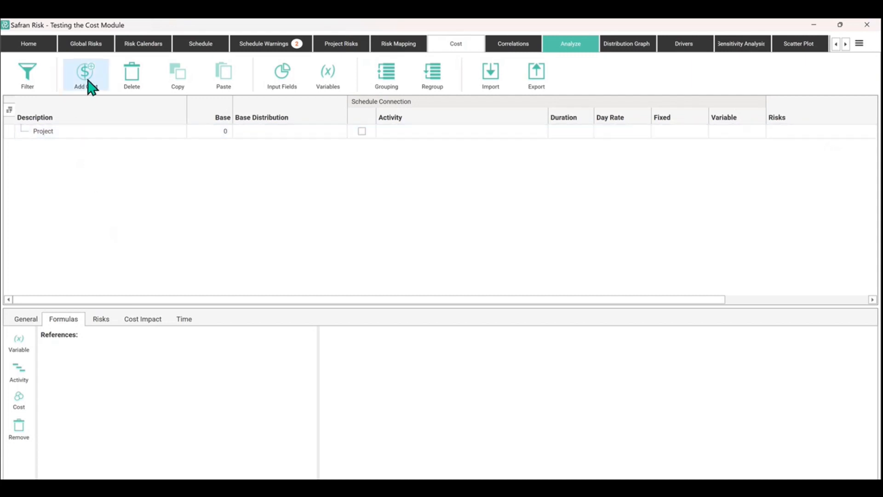
mouse_move(96, 77)
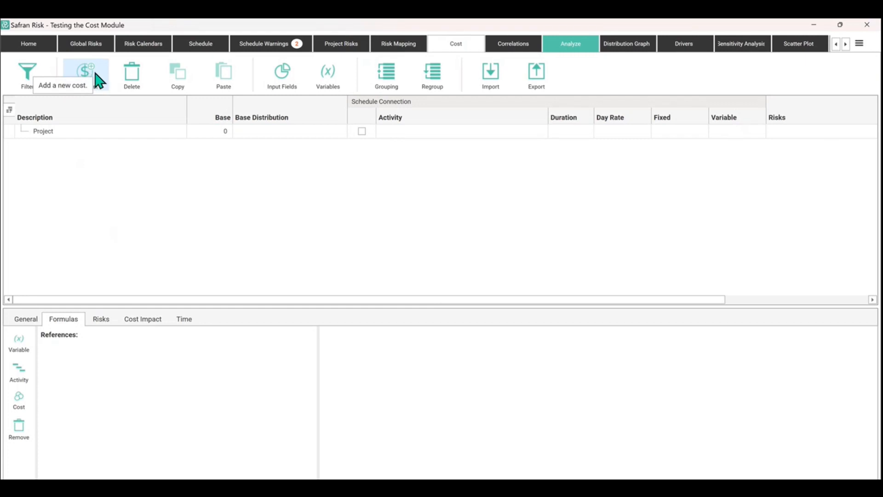
mouse_move(143, 79)
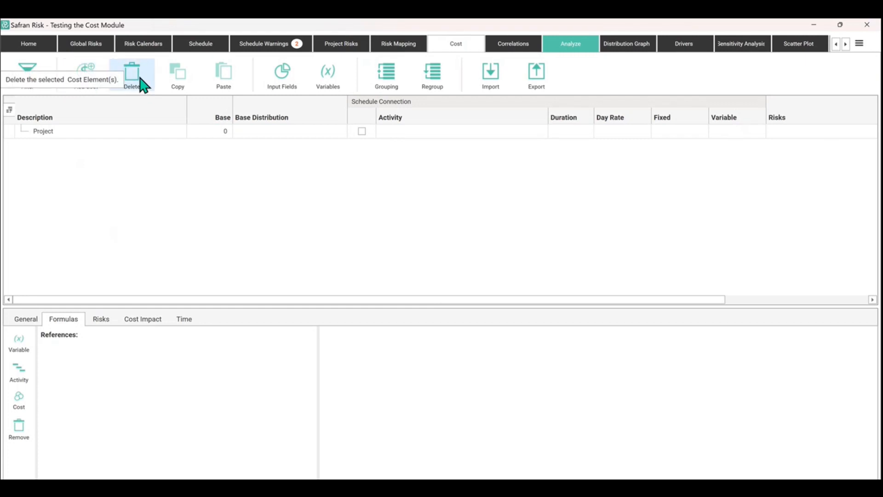
click(85, 75)
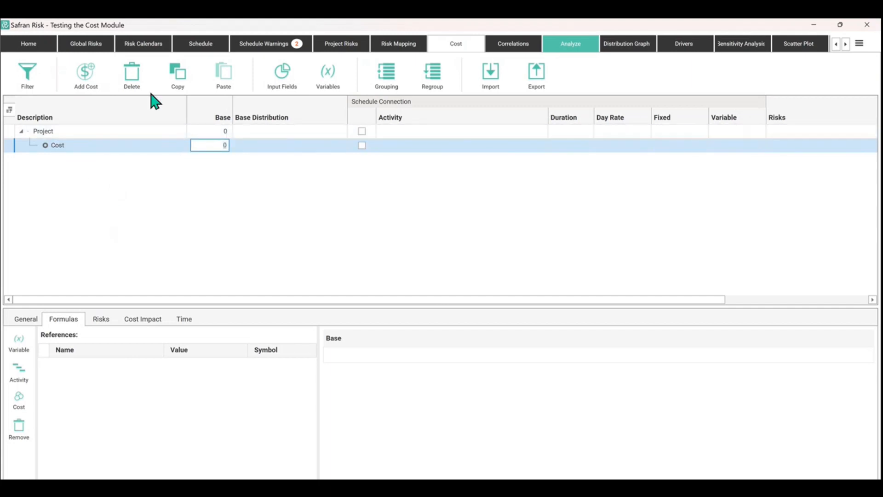
click(131, 73)
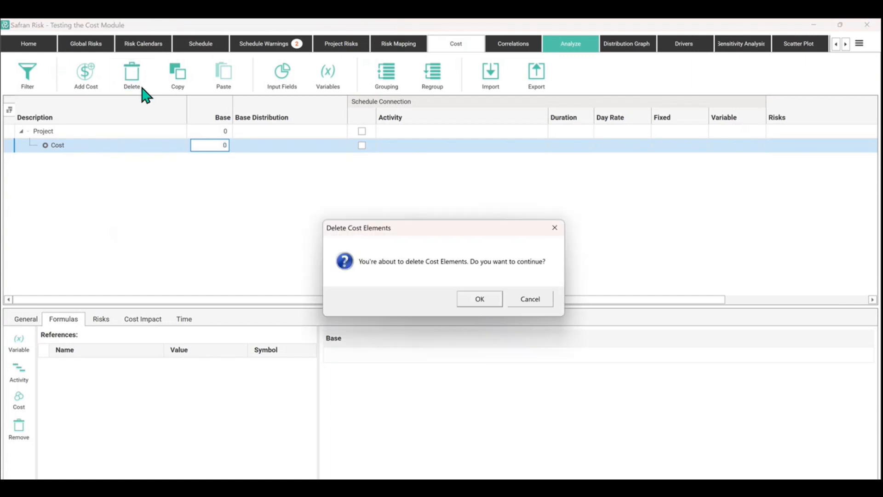
click(479, 298)
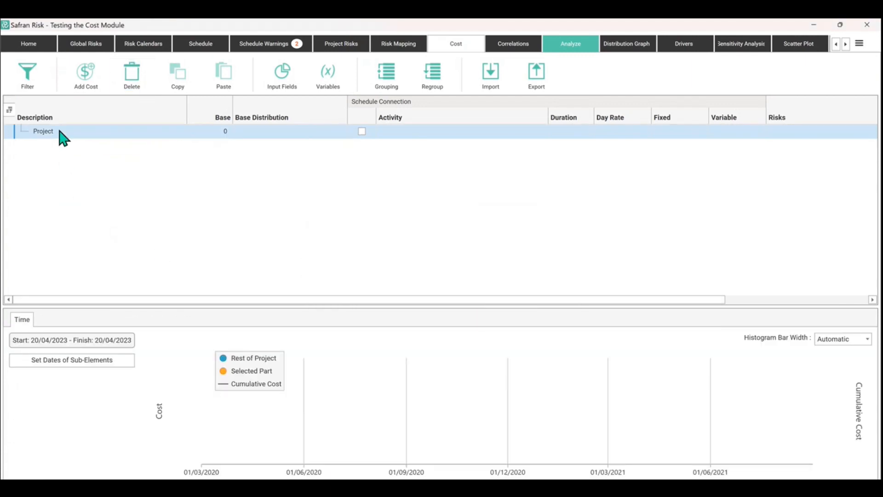
mouse_move(74, 172)
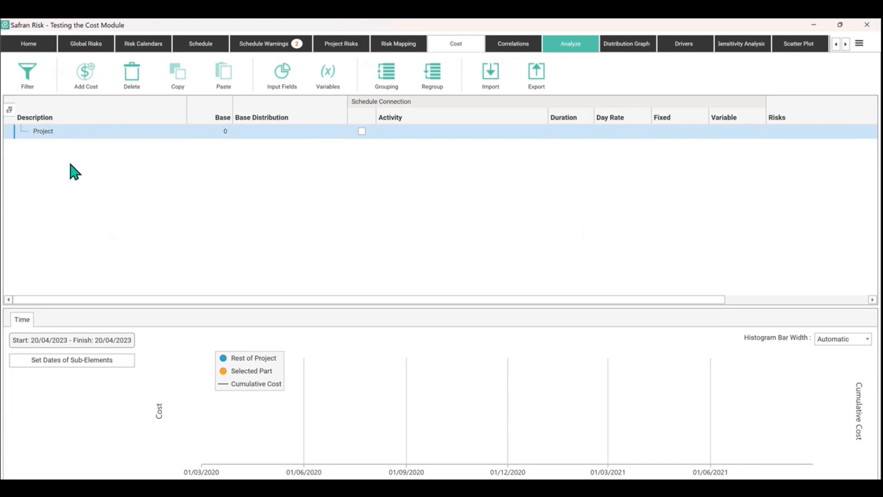
mouse_move(156, 100)
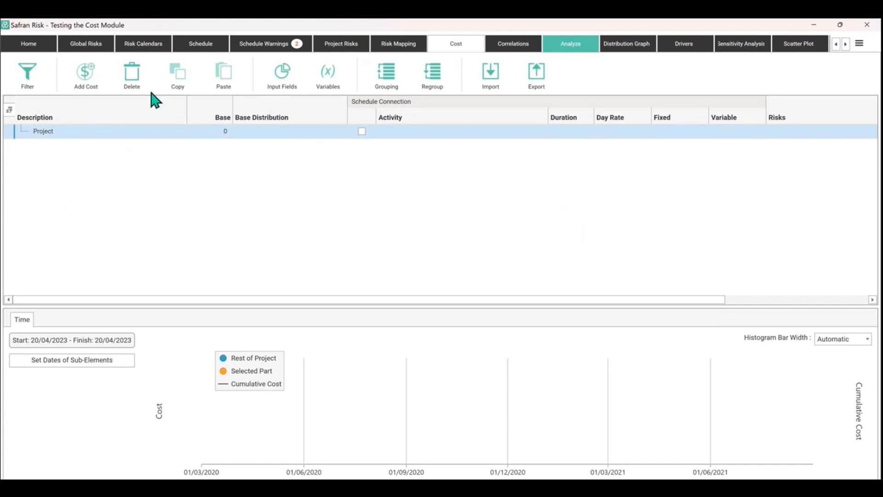
mouse_move(226, 76)
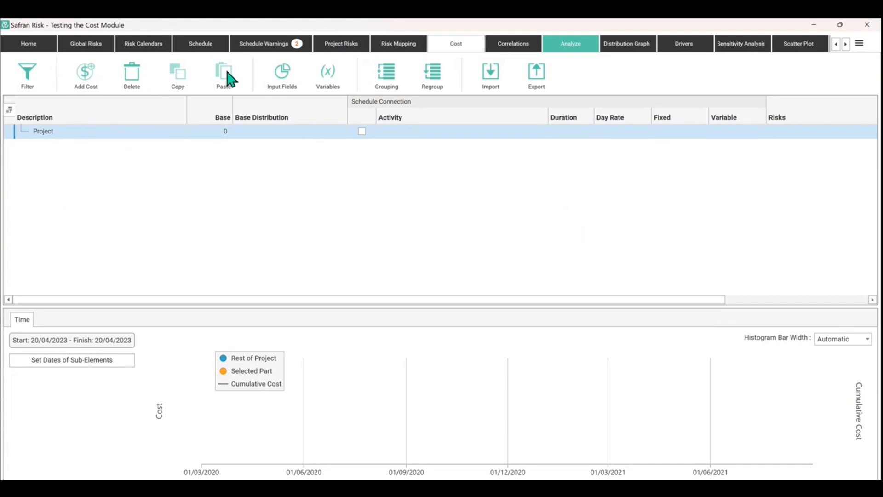
mouse_move(219, 91)
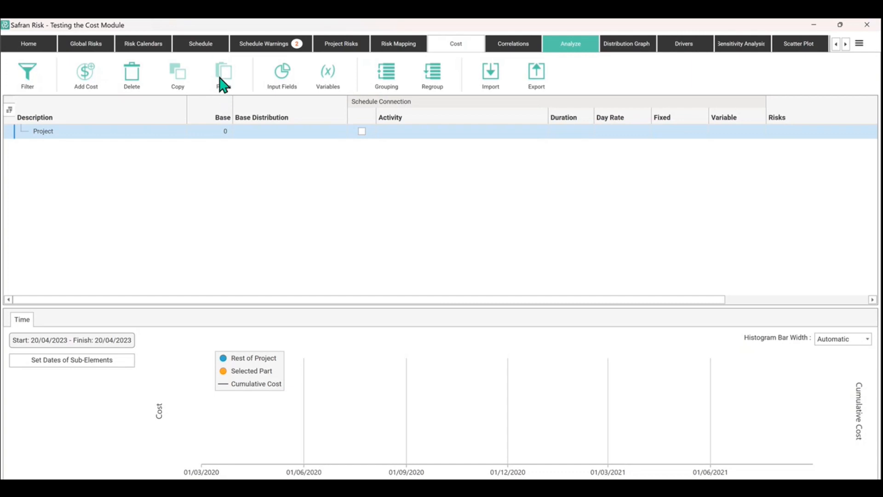
mouse_move(281, 75)
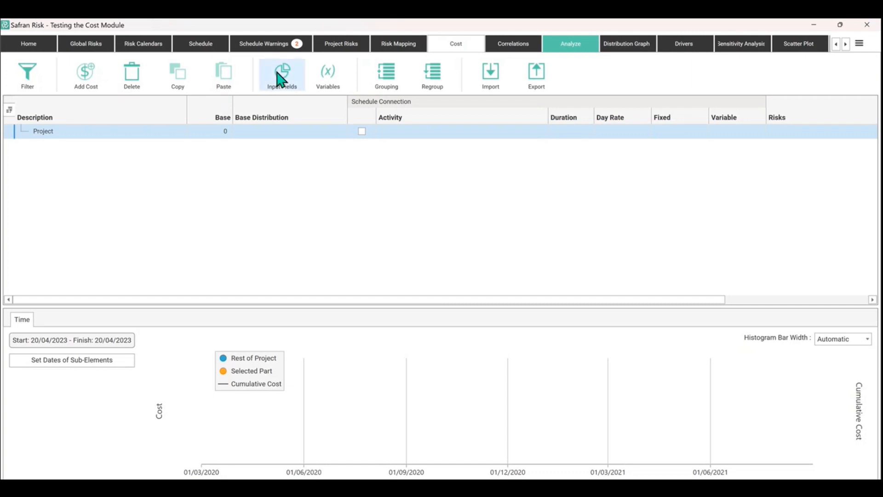
mouse_move(433, 74)
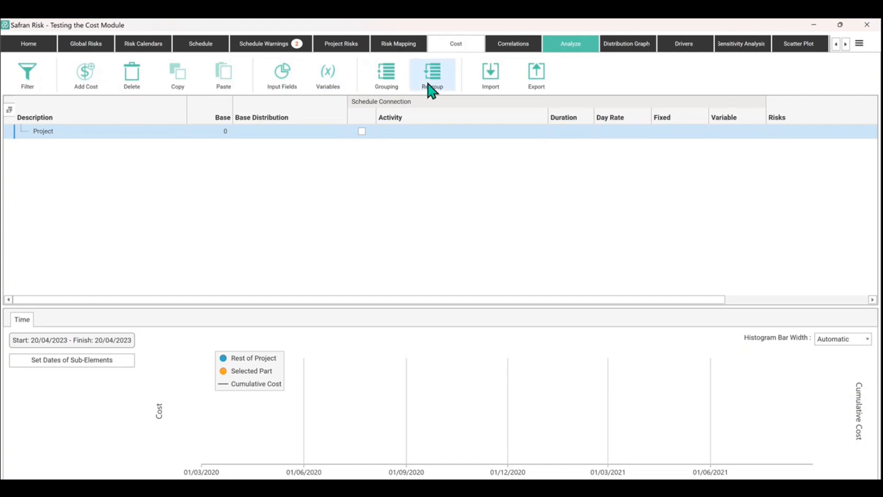
mouse_move(377, 105)
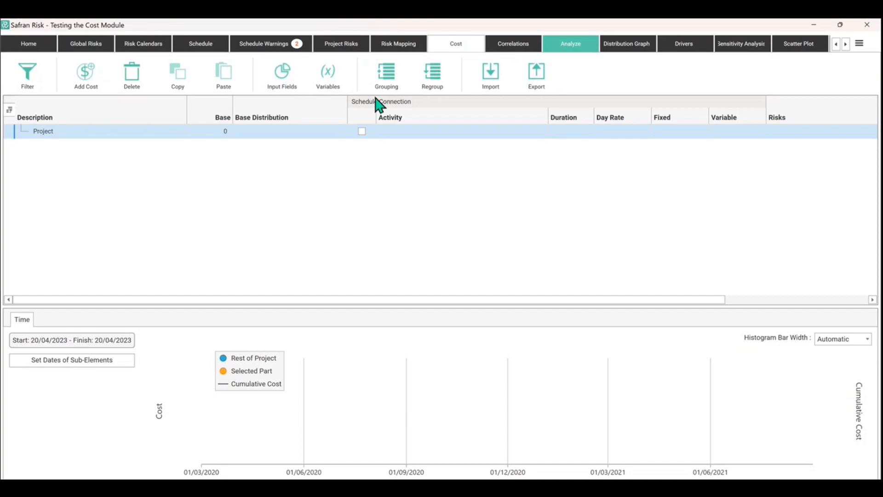